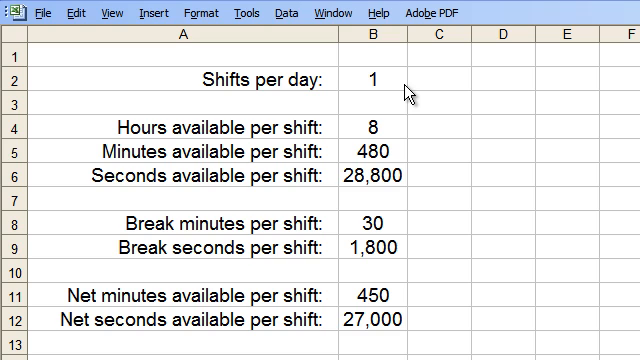
pyautogui.moveTo(416, 92)
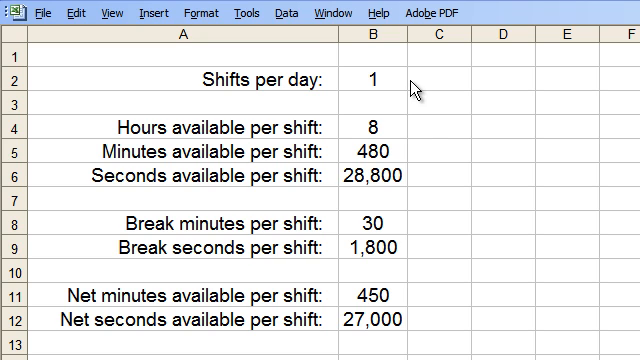
pyautogui.moveTo(424, 136)
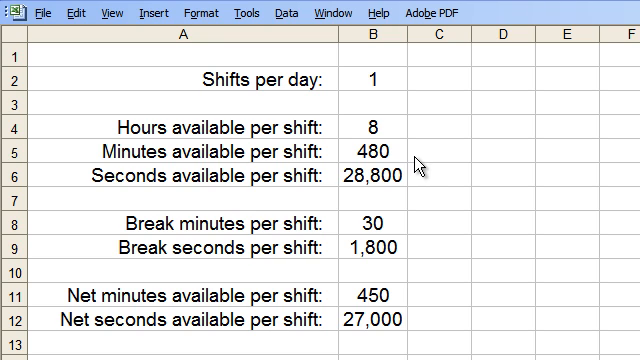
pyautogui.moveTo(420, 176)
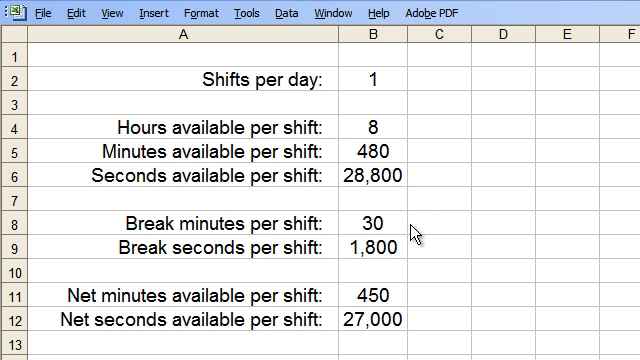
pyautogui.moveTo(420, 230)
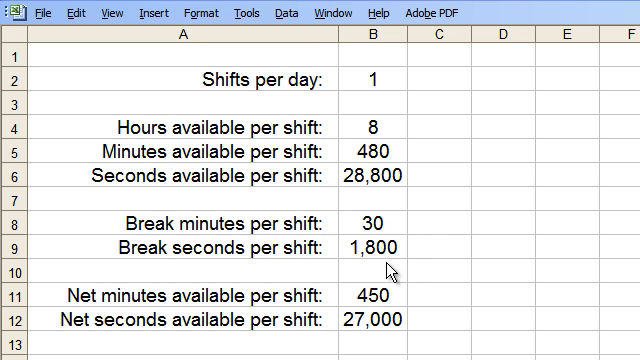
pyautogui.moveTo(452, 276)
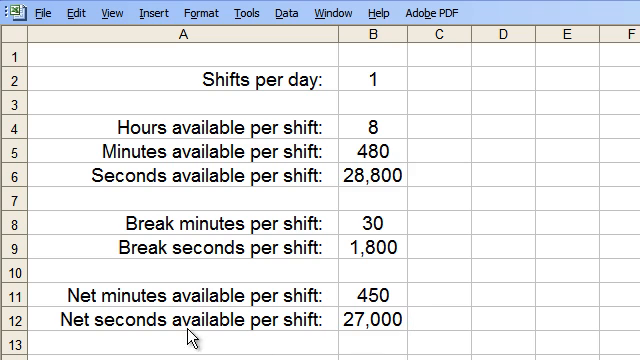
pyautogui.moveTo(280, 316)
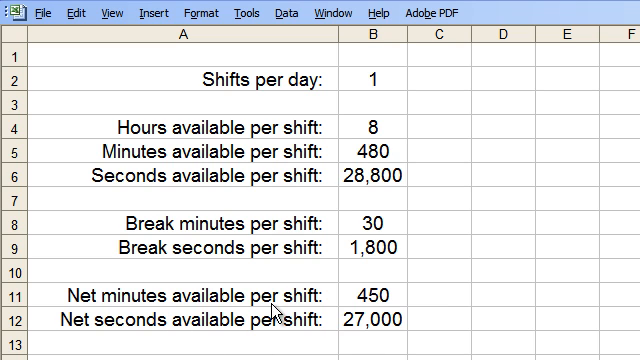
pyautogui.moveTo(512, 210)
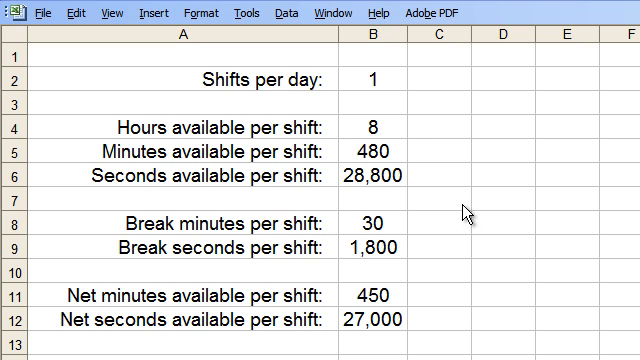
pyautogui.moveTo(404, 164)
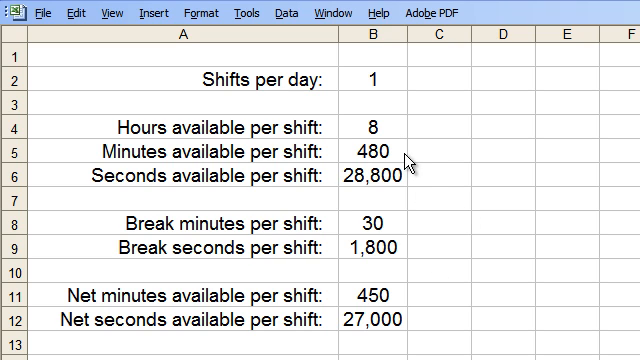
pyautogui.moveTo(404, 300)
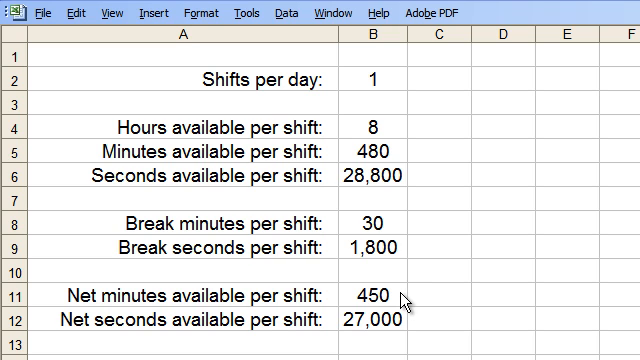
pyautogui.moveTo(418, 328)
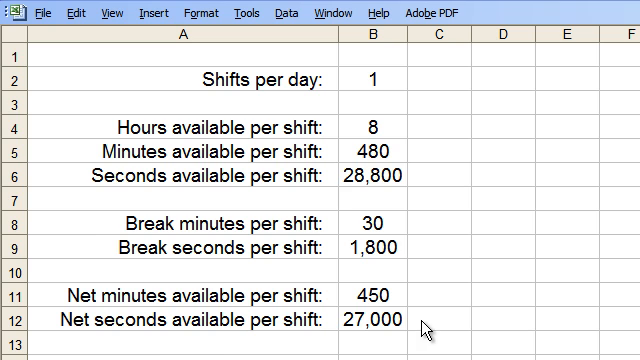
pyautogui.scroll(-3)
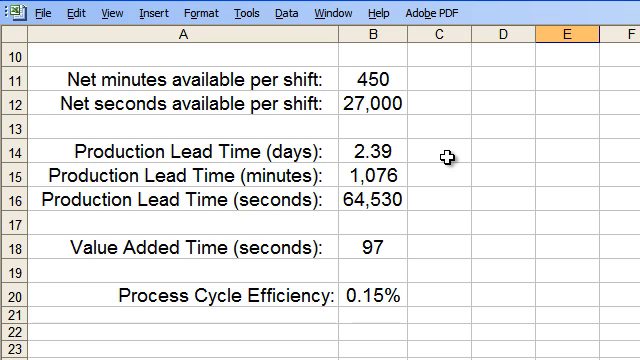
pyautogui.moveTo(438, 152)
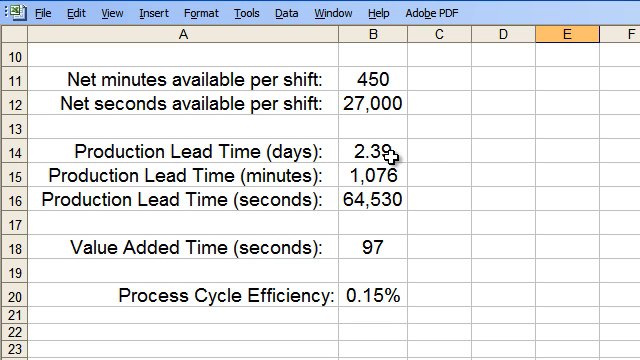
pyautogui.moveTo(428, 176)
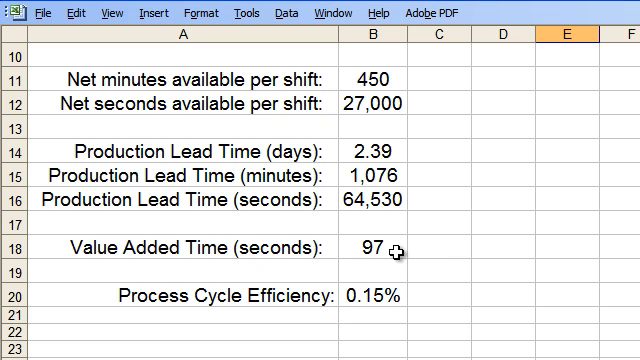
pyautogui.moveTo(452, 244)
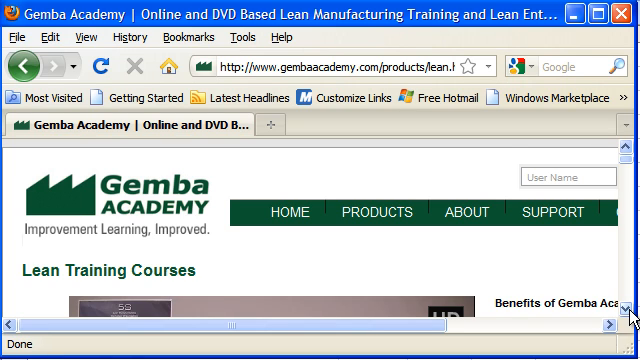
pyautogui.scroll(-3)
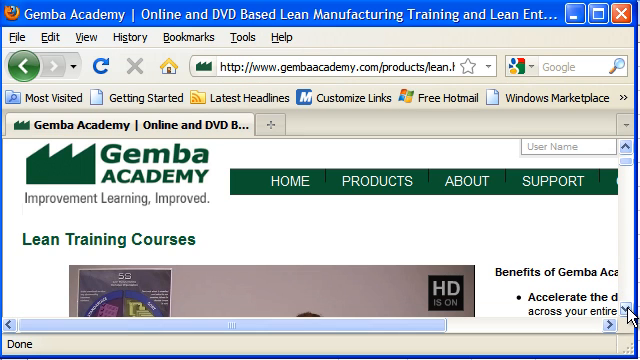
pyautogui.scroll(-3)
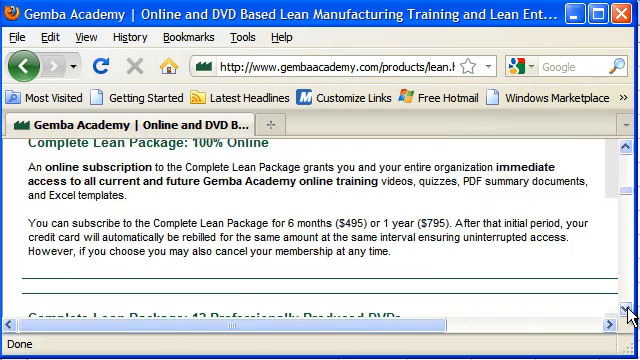
pyautogui.scroll(-3)
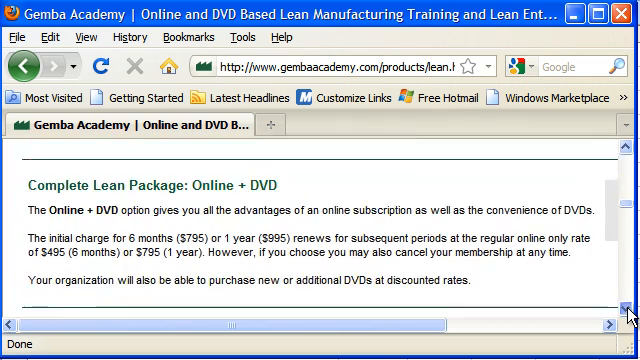
pyautogui.scroll(-3)
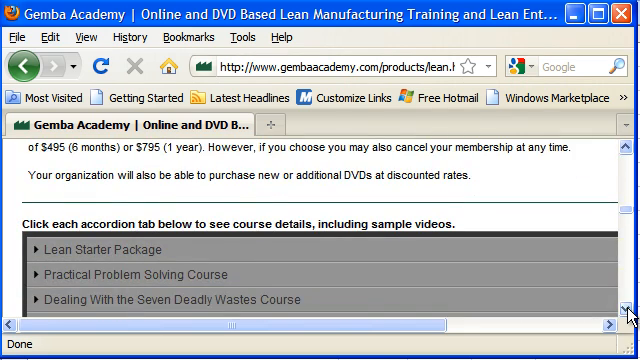
pyautogui.scroll(-3)
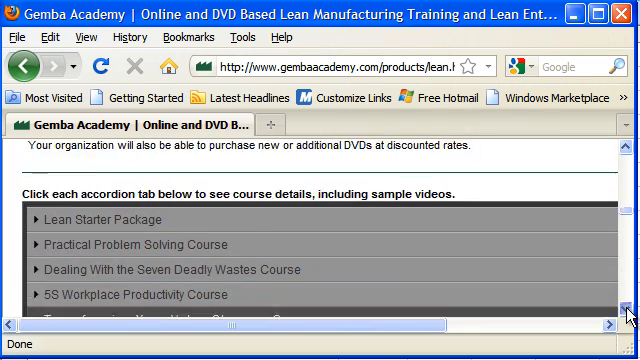
pyautogui.scroll(-3)
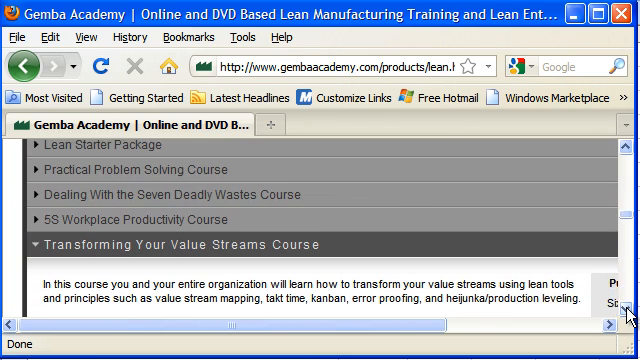
pyautogui.scroll(-3)
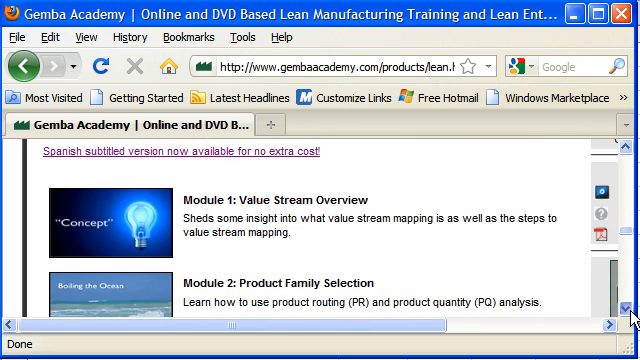
pyautogui.scroll(-3)
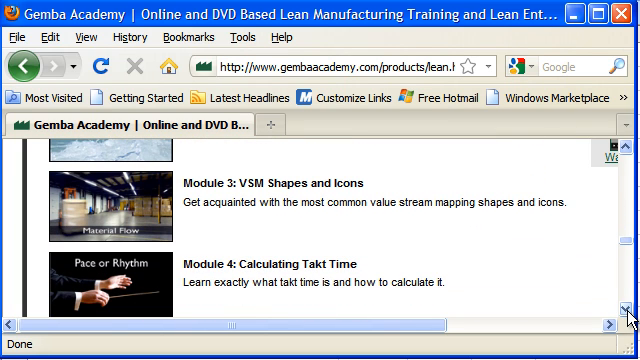
pyautogui.scroll(-3)
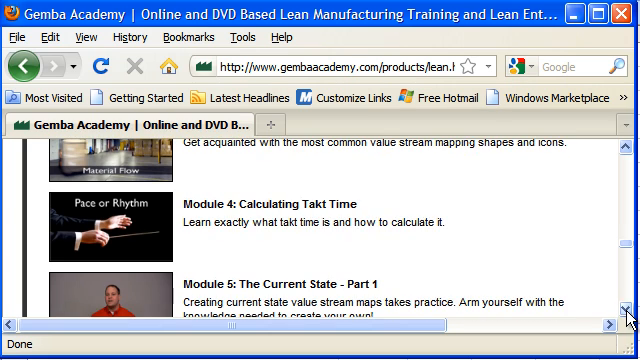
pyautogui.scroll(-3)
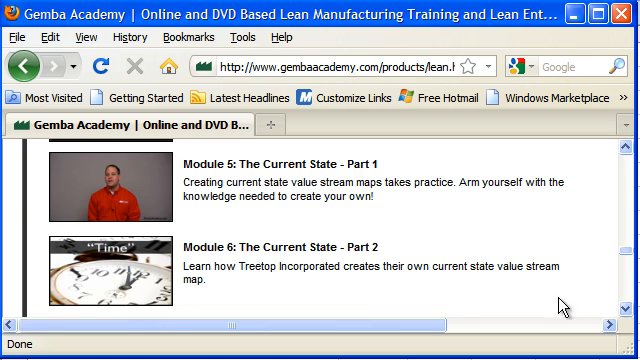
pyautogui.moveTo(292, 288)
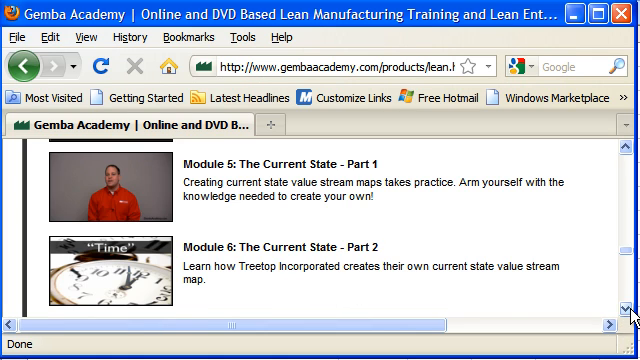
pyautogui.scroll(-3)
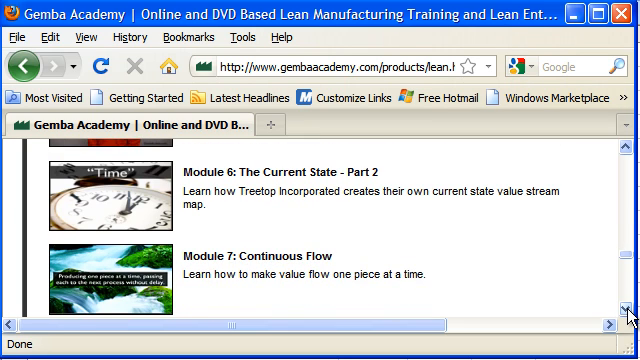
pyautogui.scroll(-3)
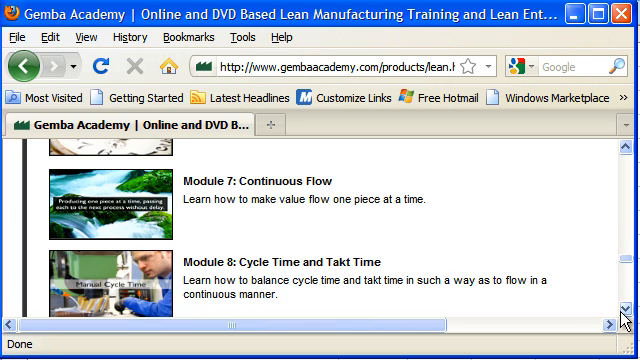
pyautogui.scroll(-3)
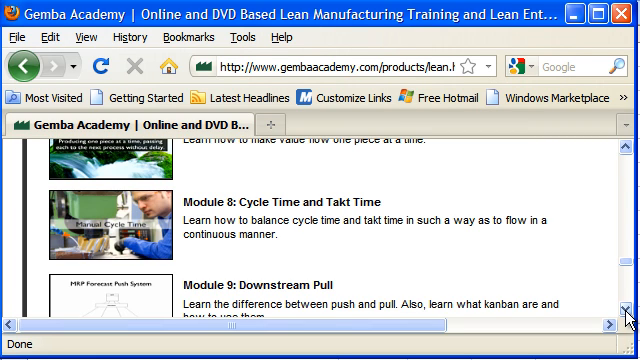
pyautogui.scroll(-3)
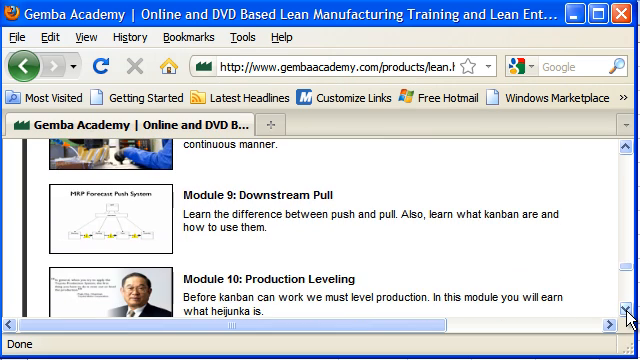
pyautogui.scroll(-3)
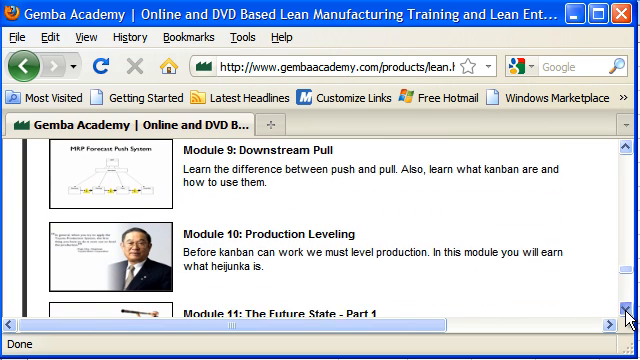
pyautogui.scroll(-3)
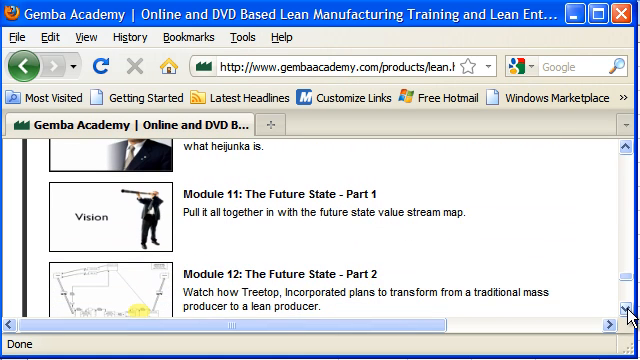
pyautogui.scroll(-3)
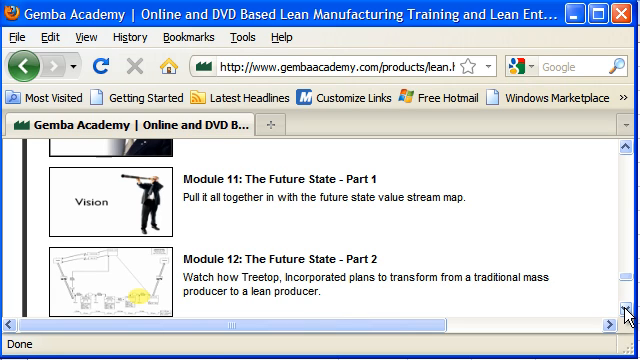
pyautogui.scroll(-3)
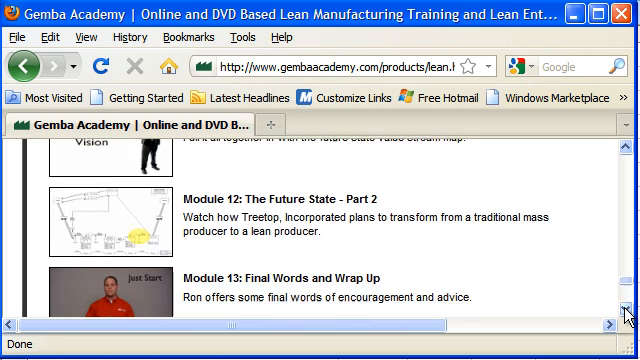
pyautogui.scroll(-3)
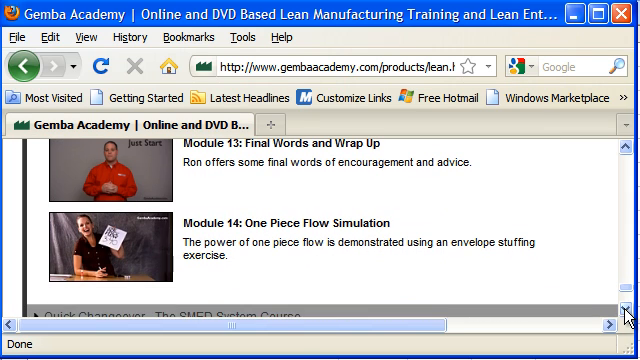